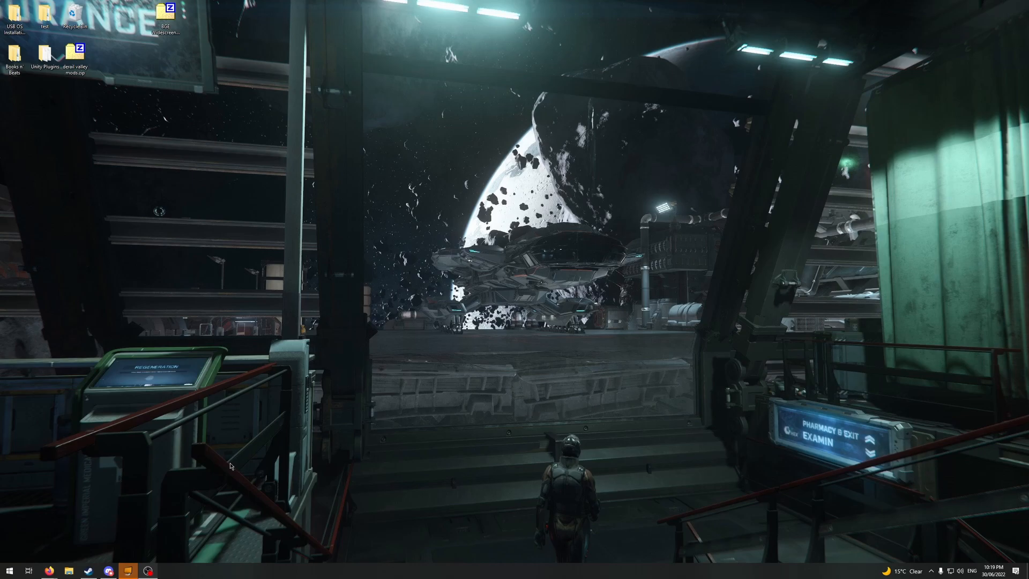
mouse_move(270, 511)
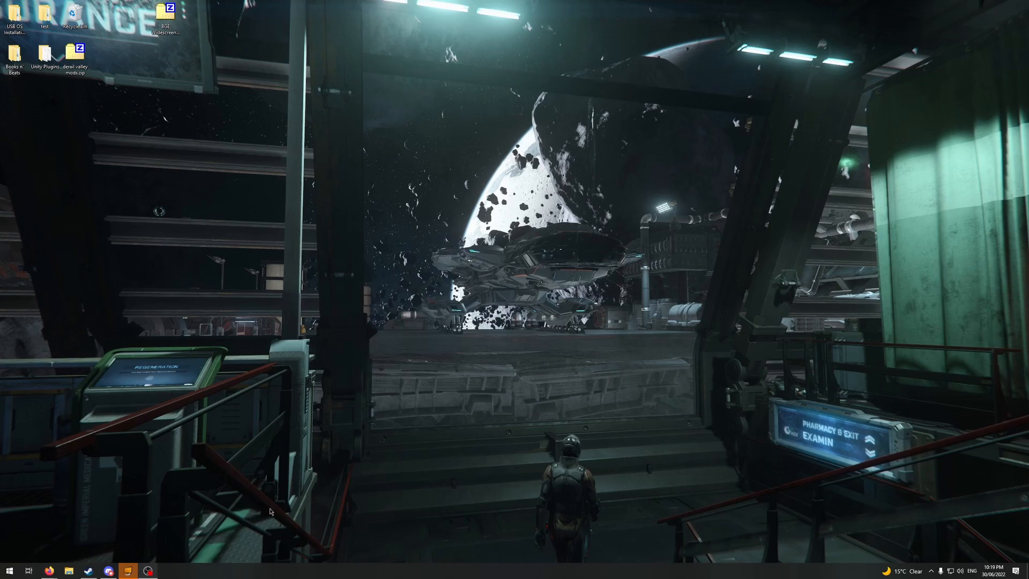
mouse_move(91, 372)
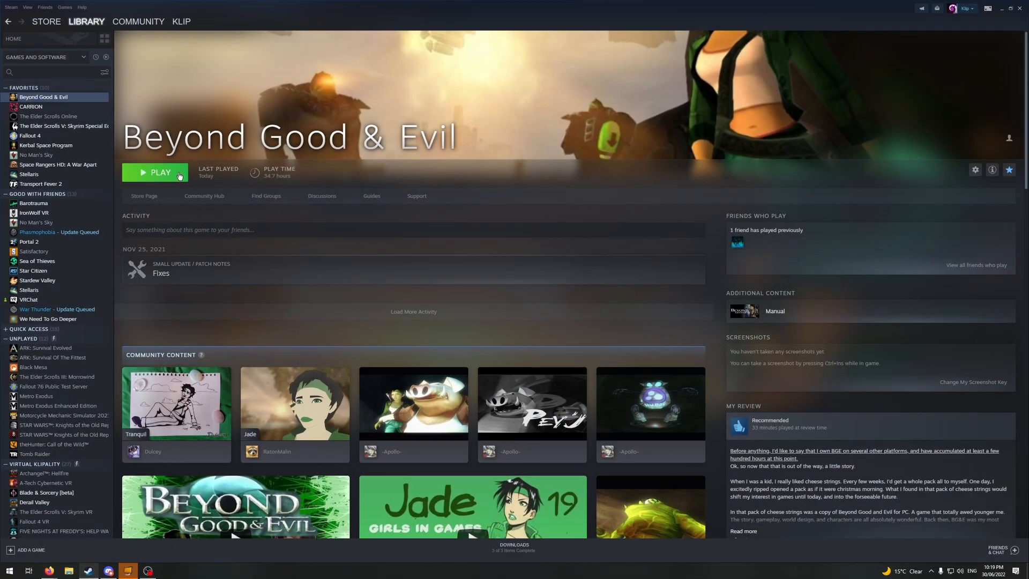
Launch Beyond Good & Evil, dismissing the not-properly-installed warning, and play it.
left_click(160, 172)
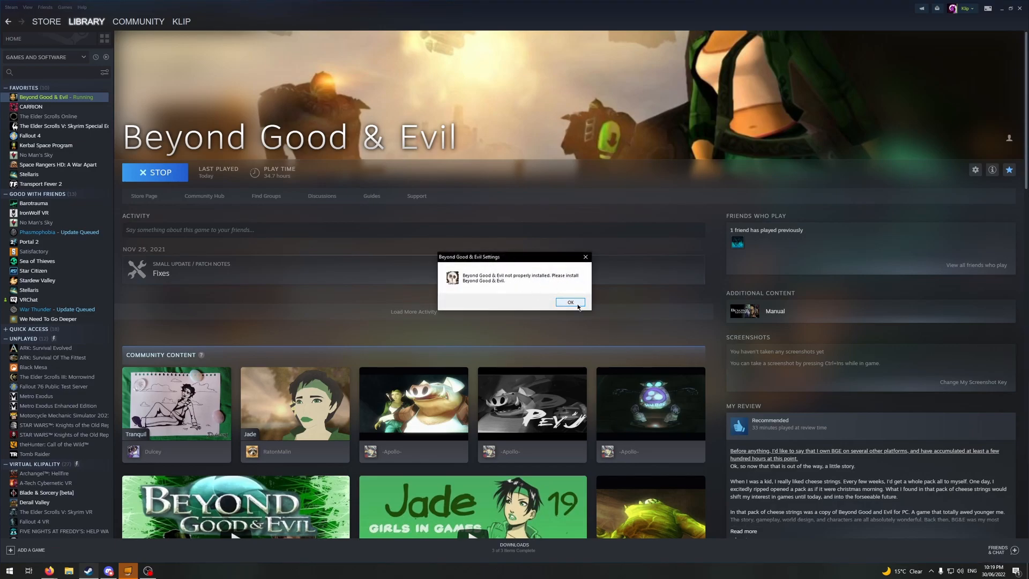
left_click(570, 302)
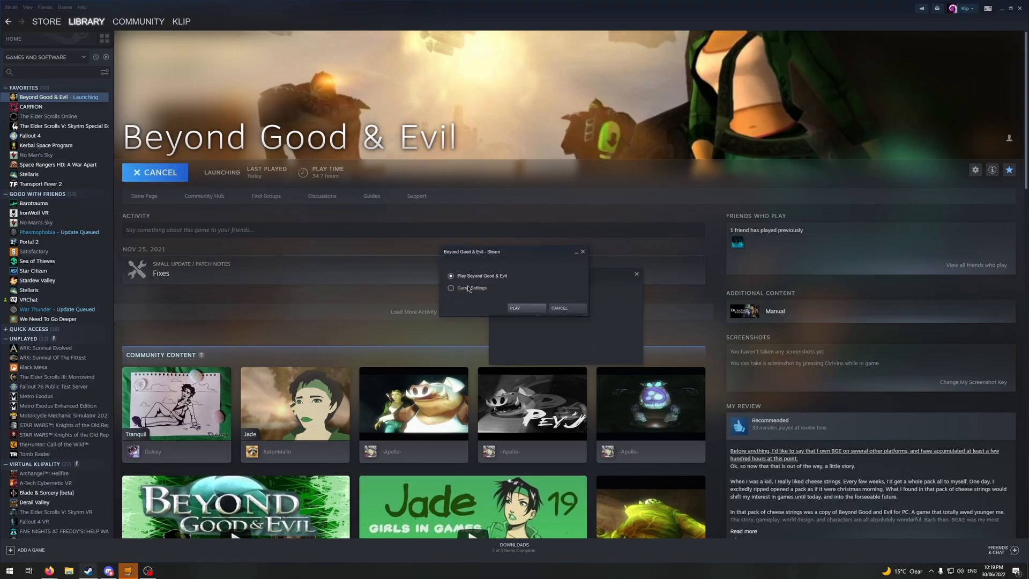
left_click(514, 308)
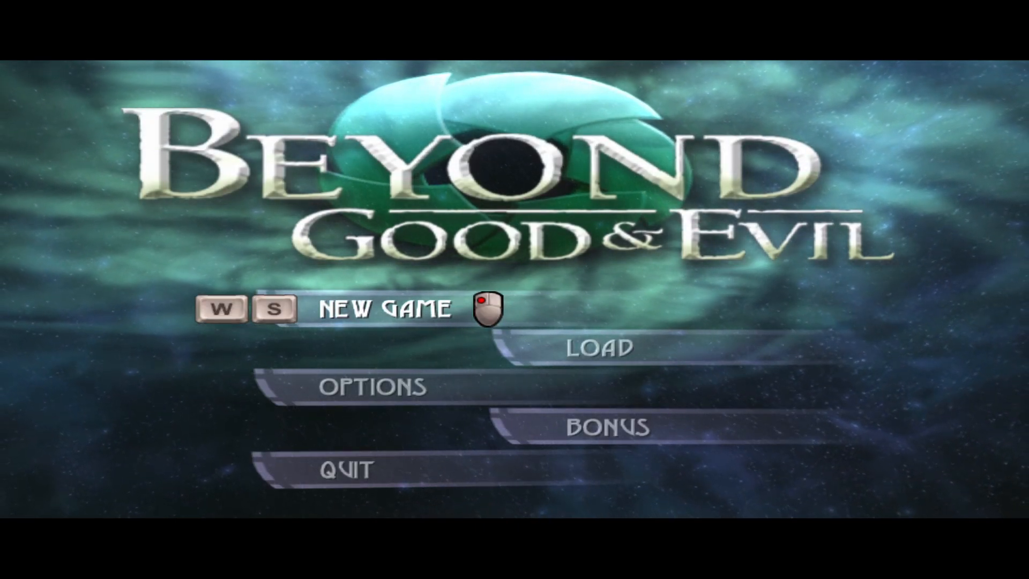
Quit Beyond Good & Evil from its main menu.
left_click(385, 309)
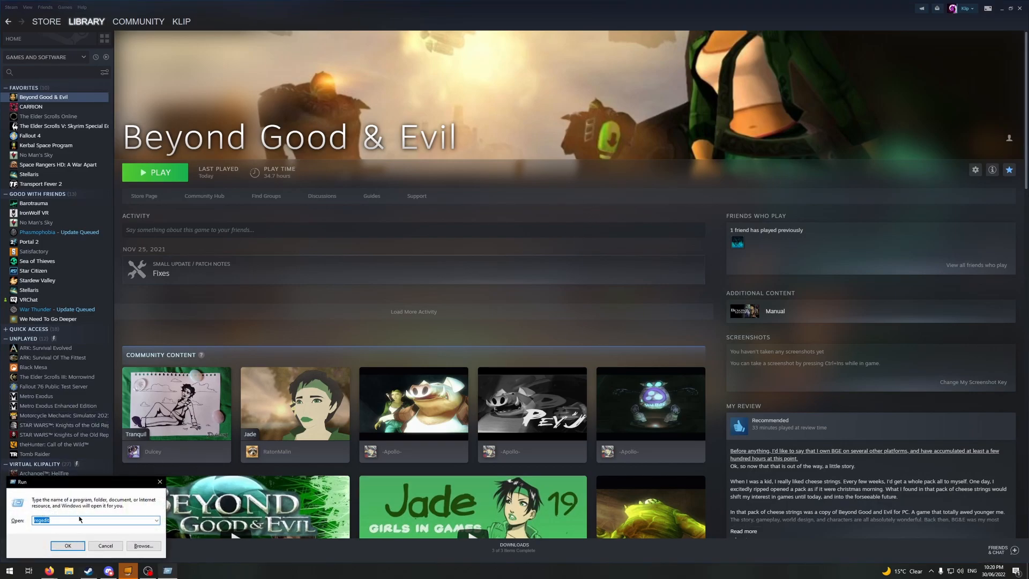
mouse_move(140, 540)
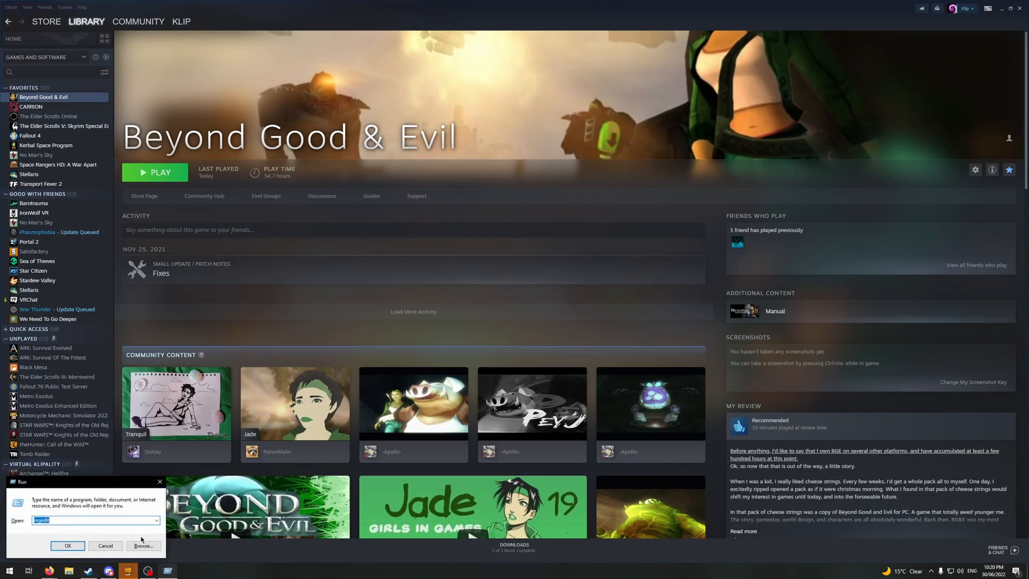
Run regedit and expand the nested Wow6432Node key containing Ubisoft's entry.
left_click(67, 546)
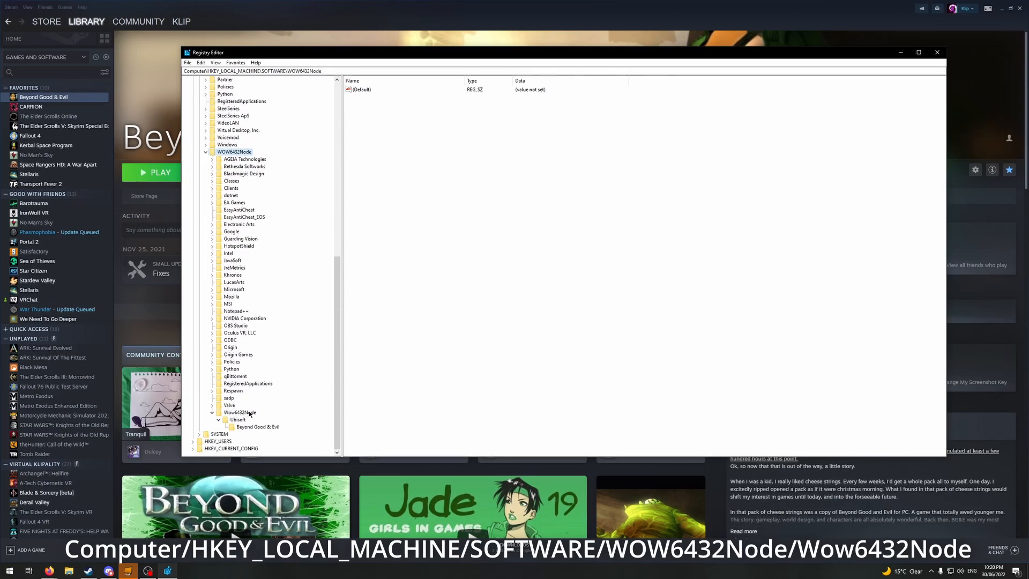
Select the Ubisoft Beyond Good & Evil key under the doubled Wow6432Node and open its context menu.
left_click(241, 412)
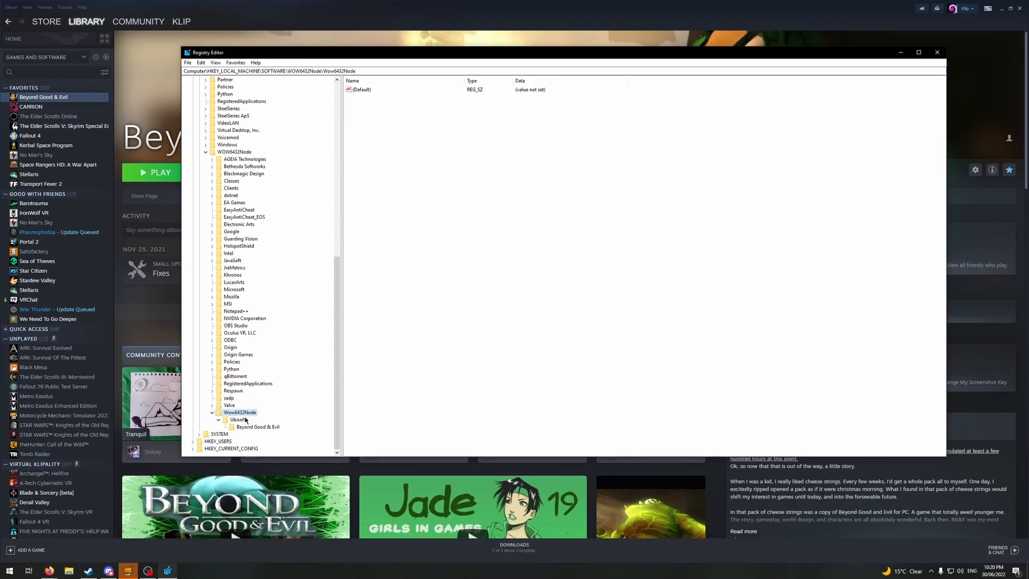
left_click(234, 151)
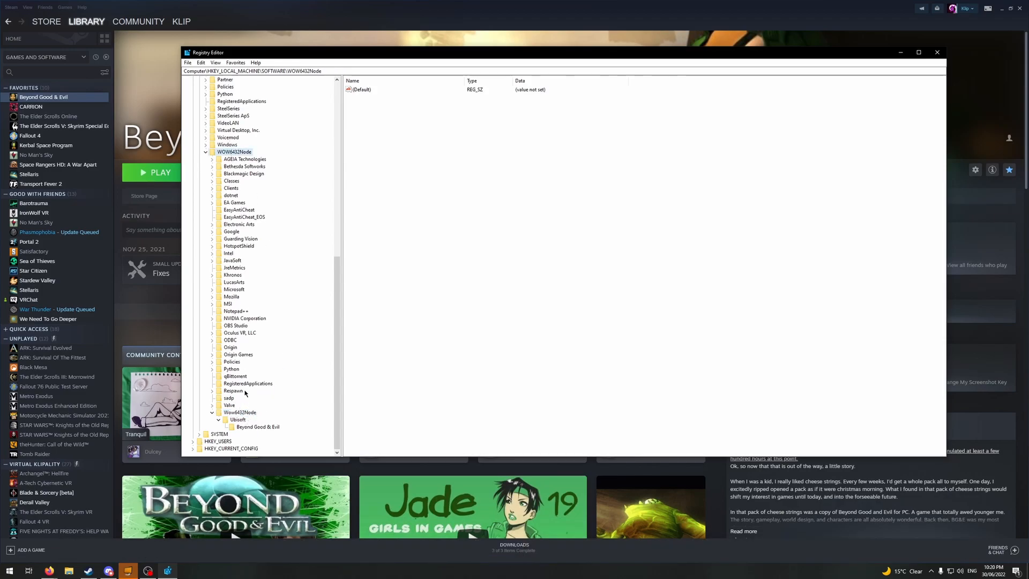
left_click(240, 412)
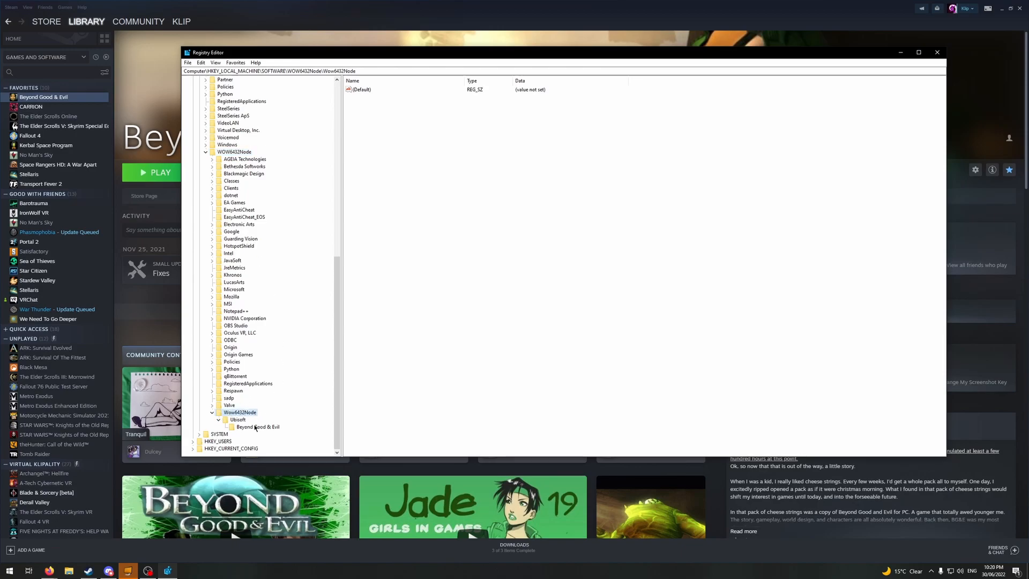
left_click(258, 427)
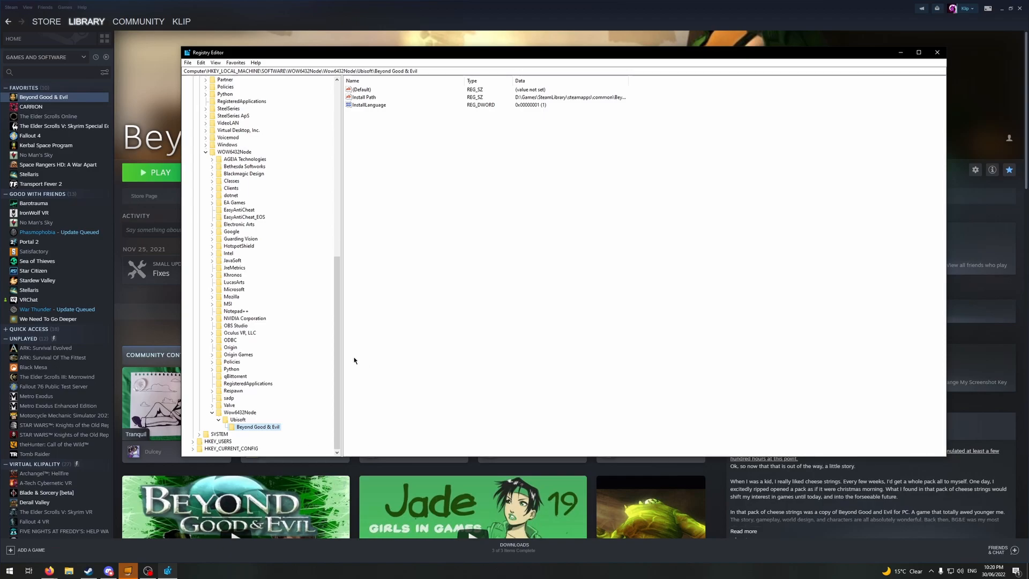
right_click(257, 427)
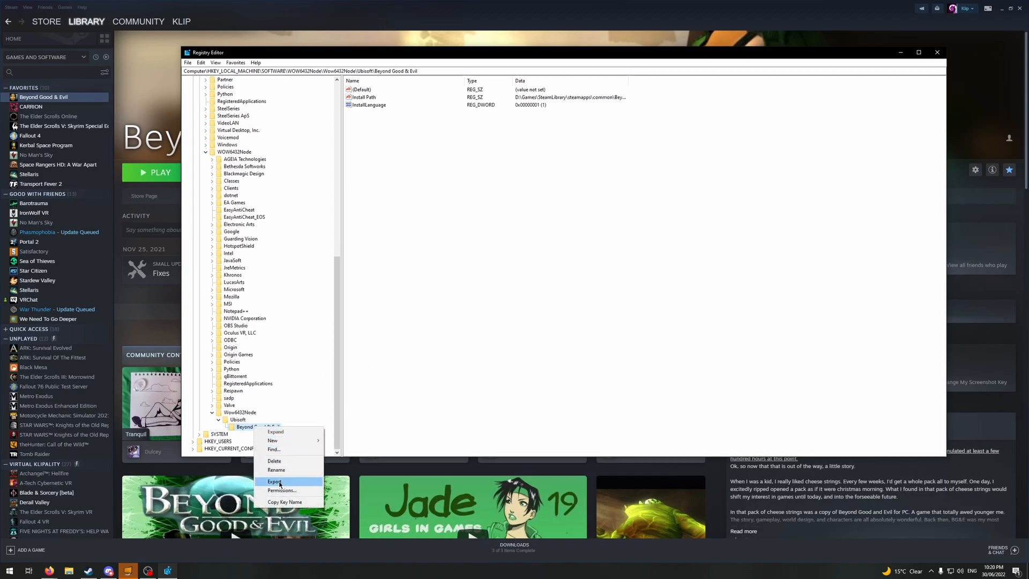
Export the Beyond Good & Evil key to temp.reg on the desktop and edit it in Notepad.
left_click(274, 482)
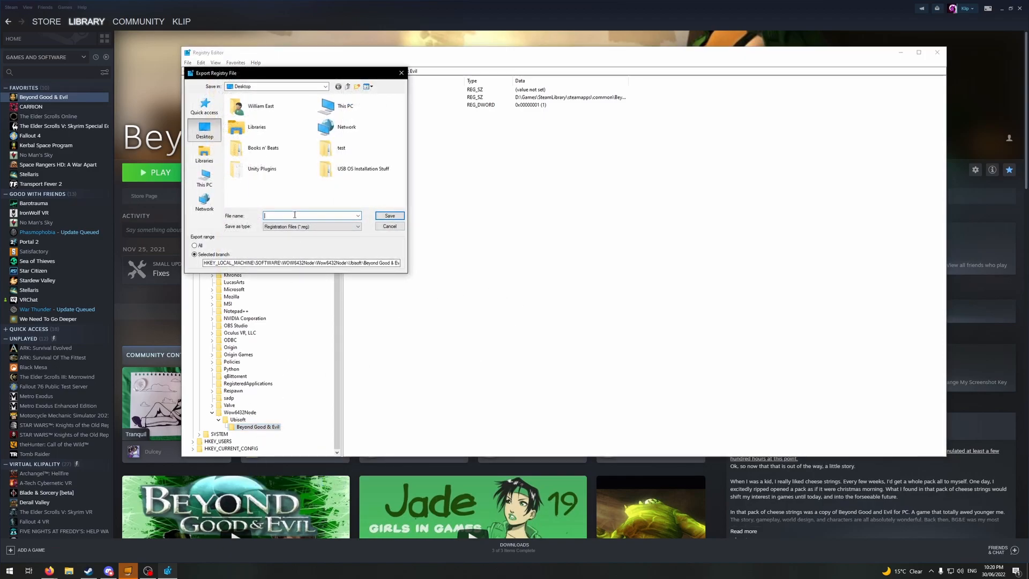
left_click(389, 226)
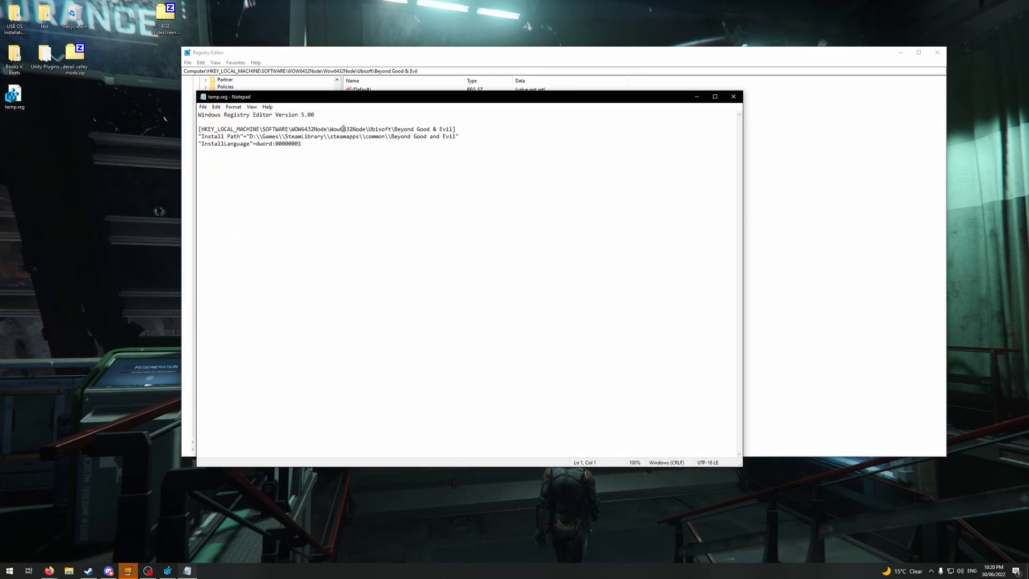
Delete the duplicated Wow6432Node from temp.reg's key path, save, and close Notepad.
double_click(339, 128)
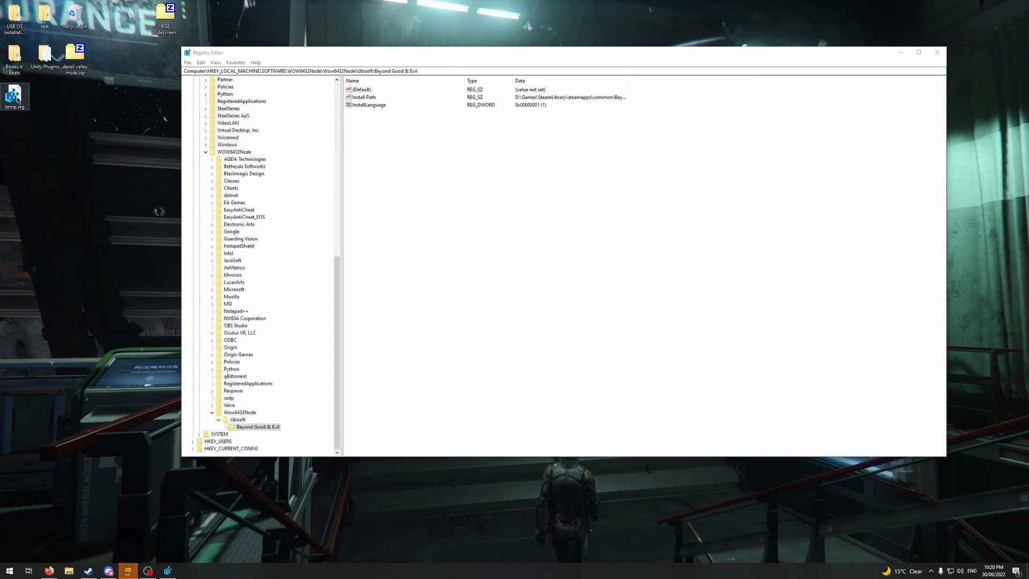
Merge temp.reg, verify WOW6432Node\Ubisoft\Beyond Good & Evil exists, and close Registry Editor.
double_click(15, 94)
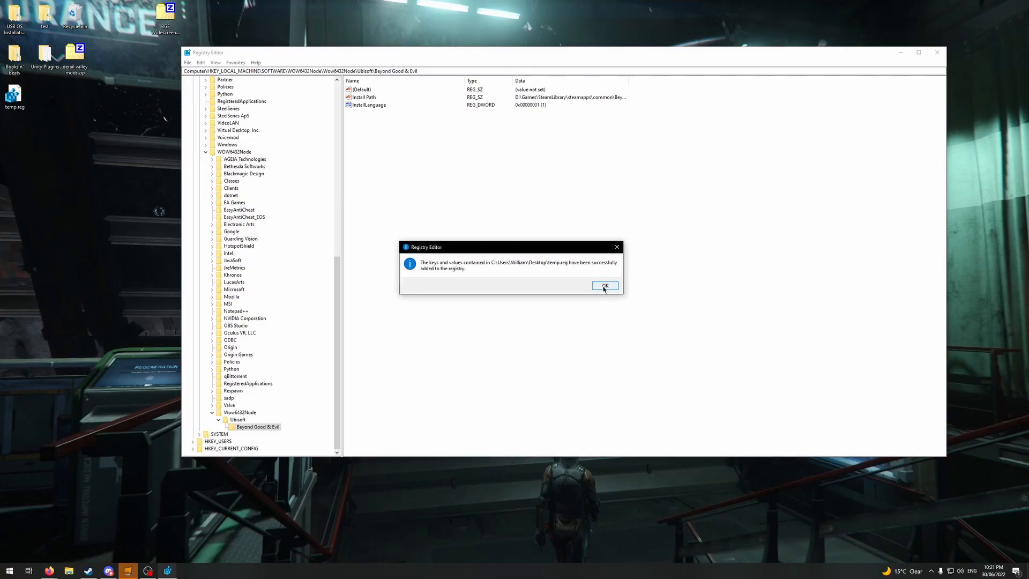
left_click(604, 286)
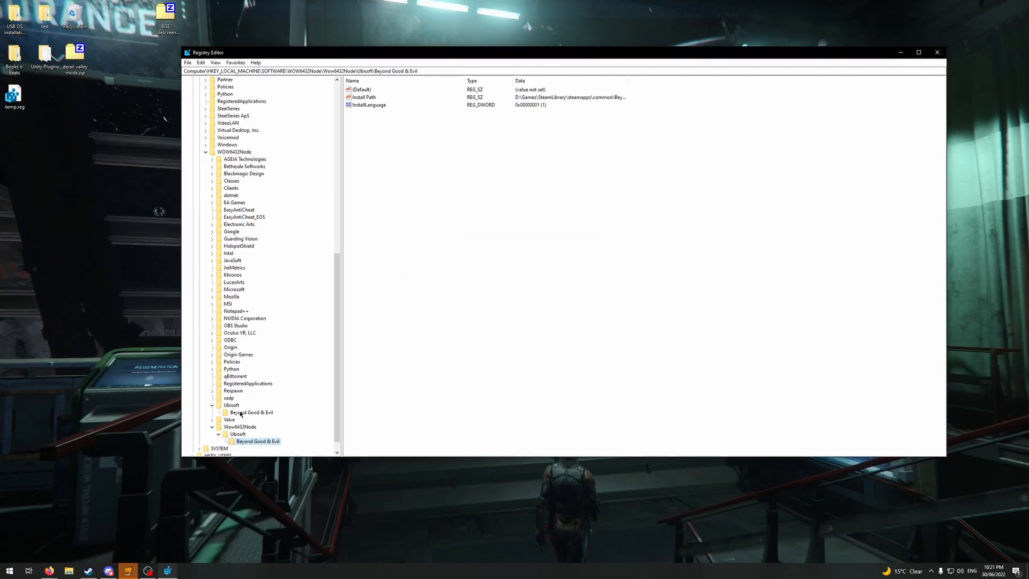
left_click(251, 412)
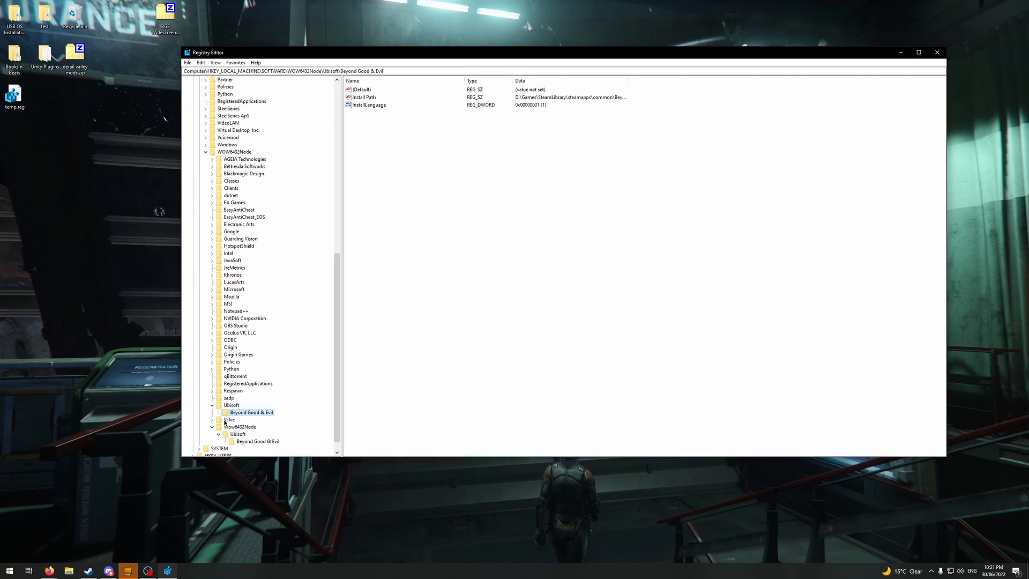
left_click(241, 426)
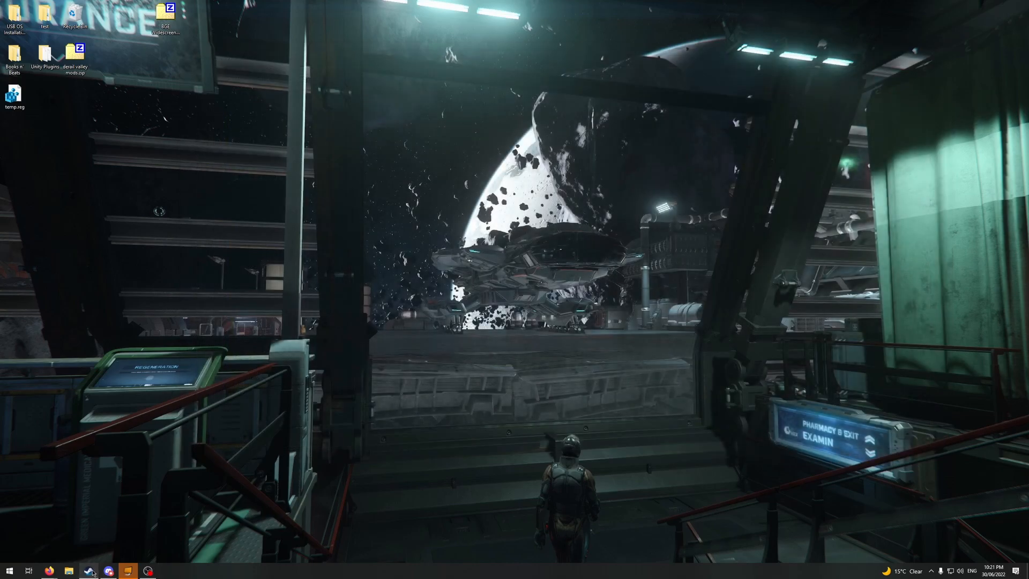
Start the Beyond Good & Evil settings launcher from Steam, dismissing the outdated driver warning.
left_click(87, 570)
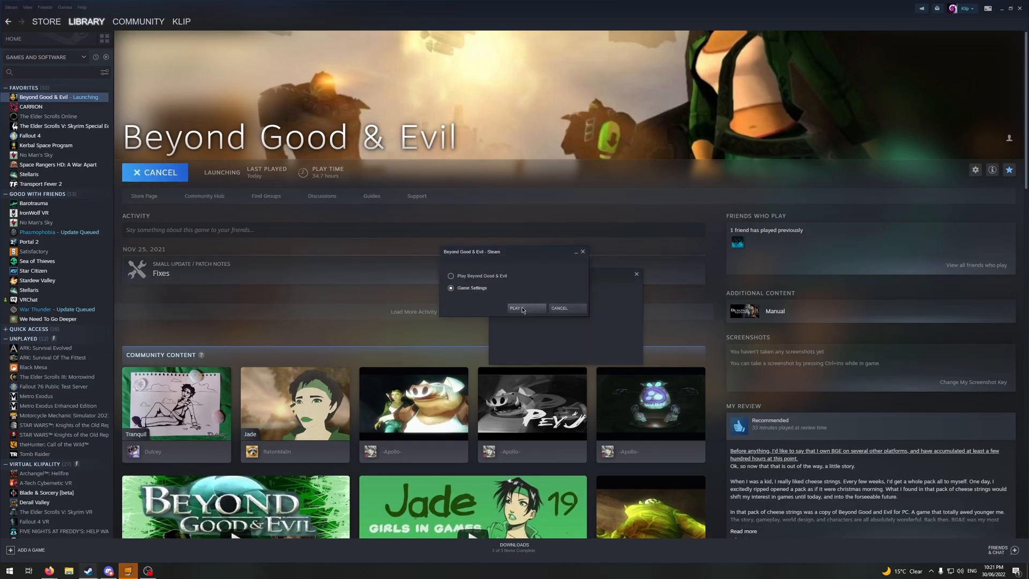
left_click(515, 307)
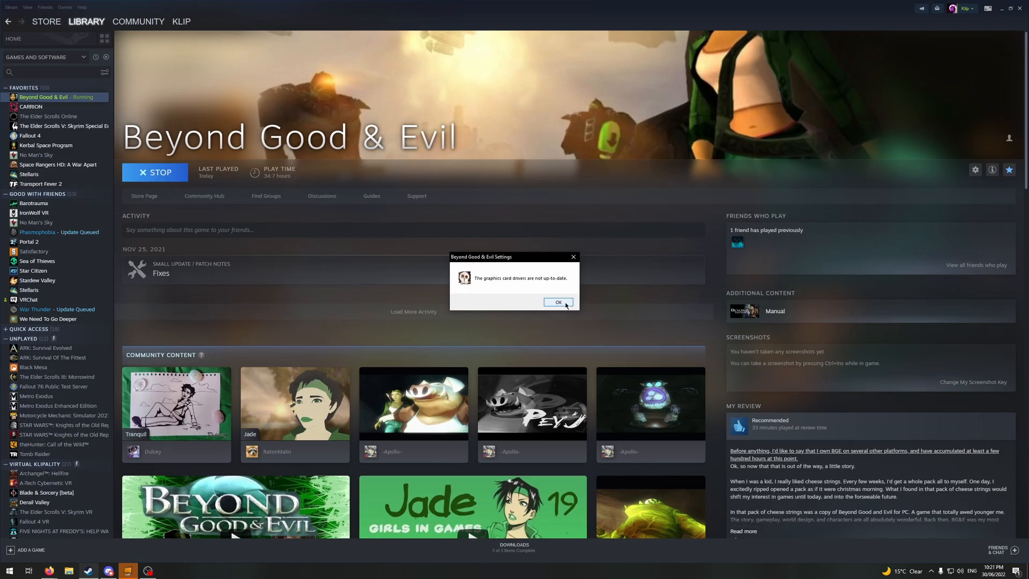
left_click(557, 302)
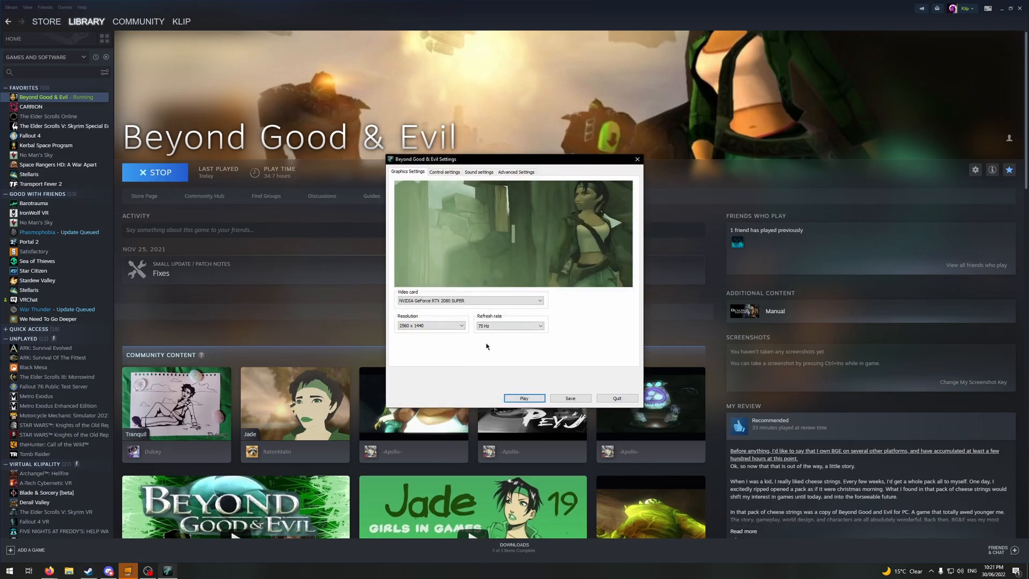
mouse_move(533, 183)
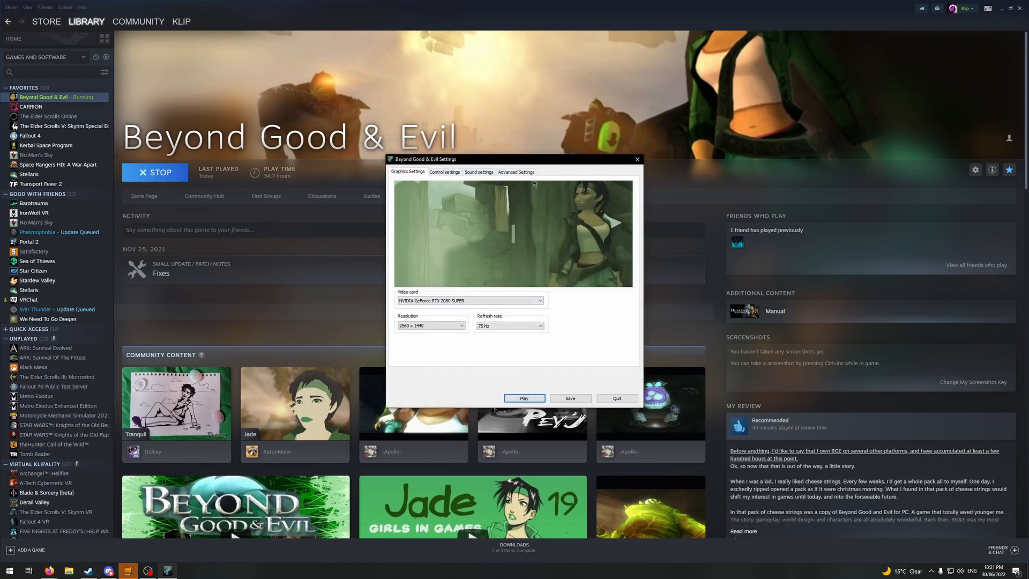
Check sound settings, return to graphics at 2560 x 1440, 75 Hz, and launch the game.
left_click(479, 172)
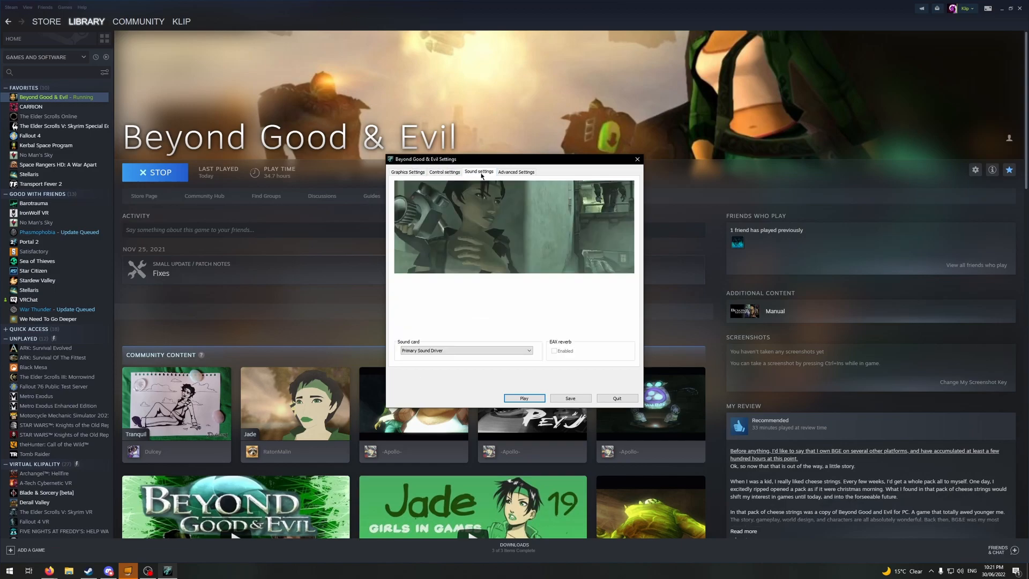
left_click(407, 172)
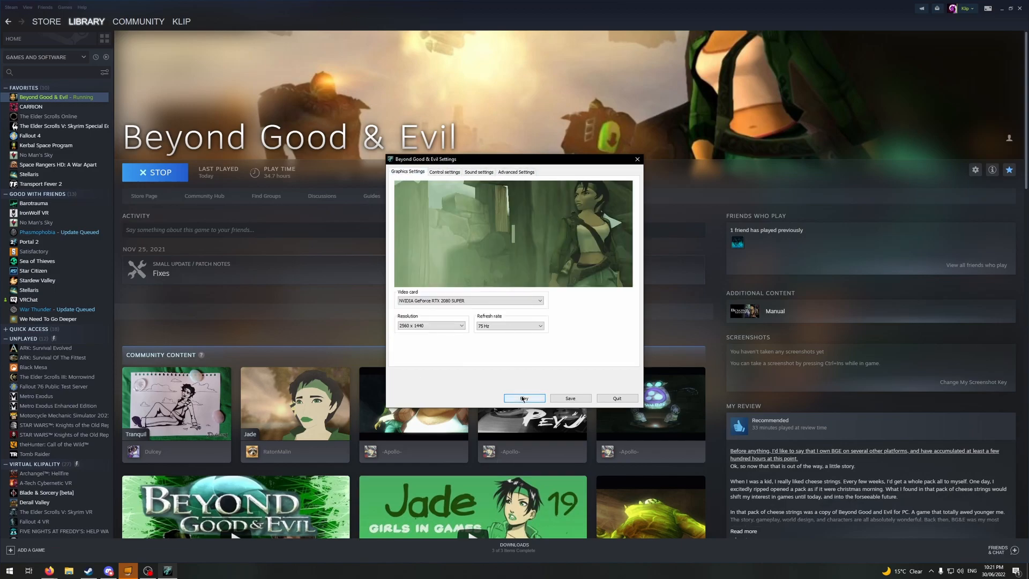
left_click(524, 397)
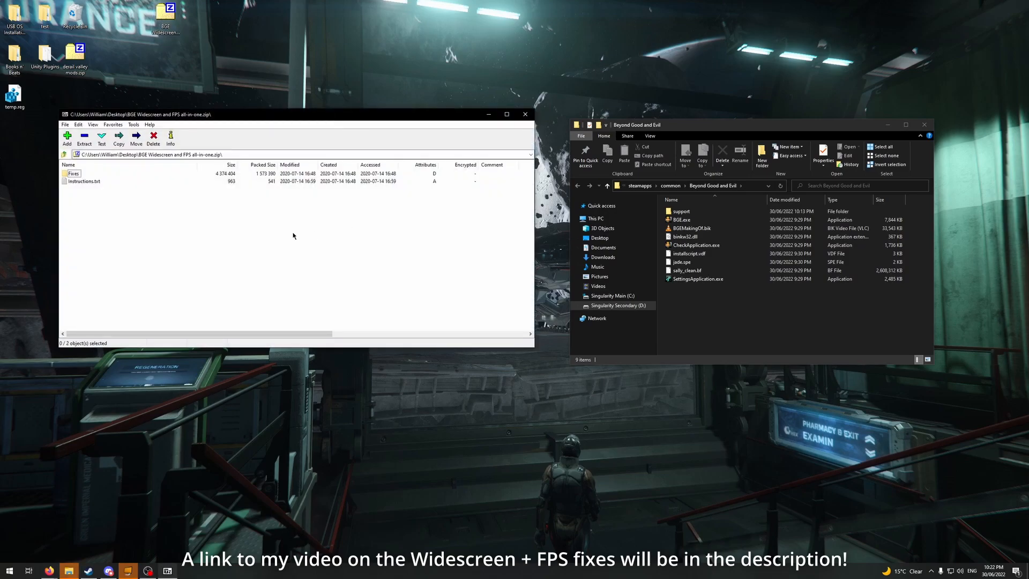
Copy the archive's Fixes files into the Beyond Good and Evil folder and open d3d9.ini.
double_click(73, 172)
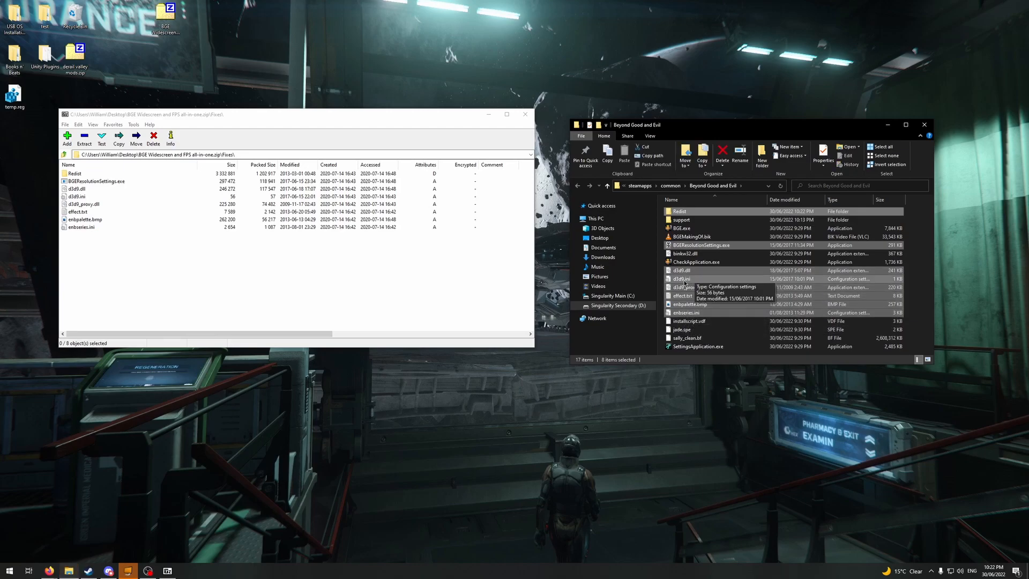
double_click(681, 278)
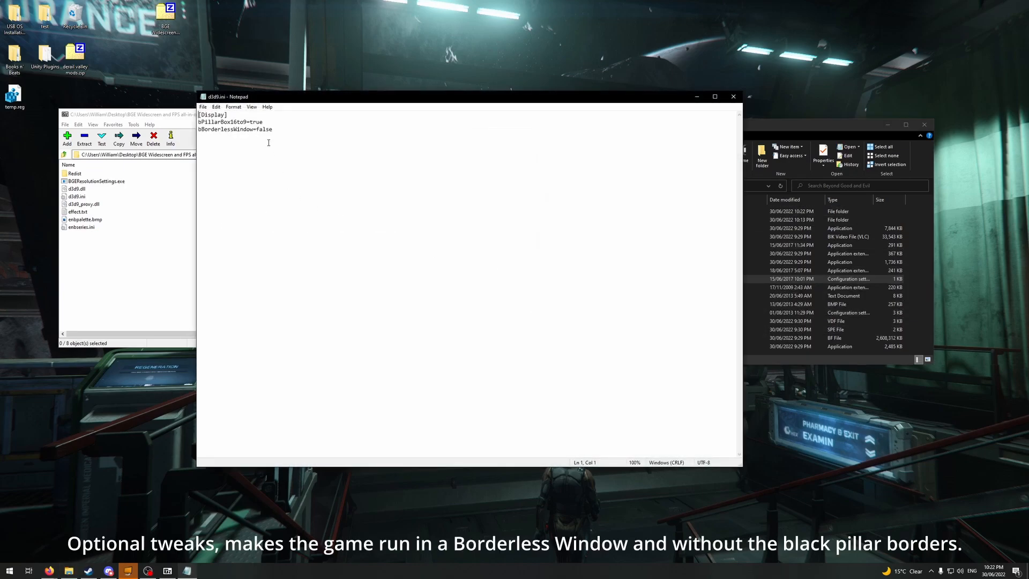
In d3d9.ini, set bPillarBox16to9 to false and bBorderlessWindow to true, save, and close.
double_click(257, 122)
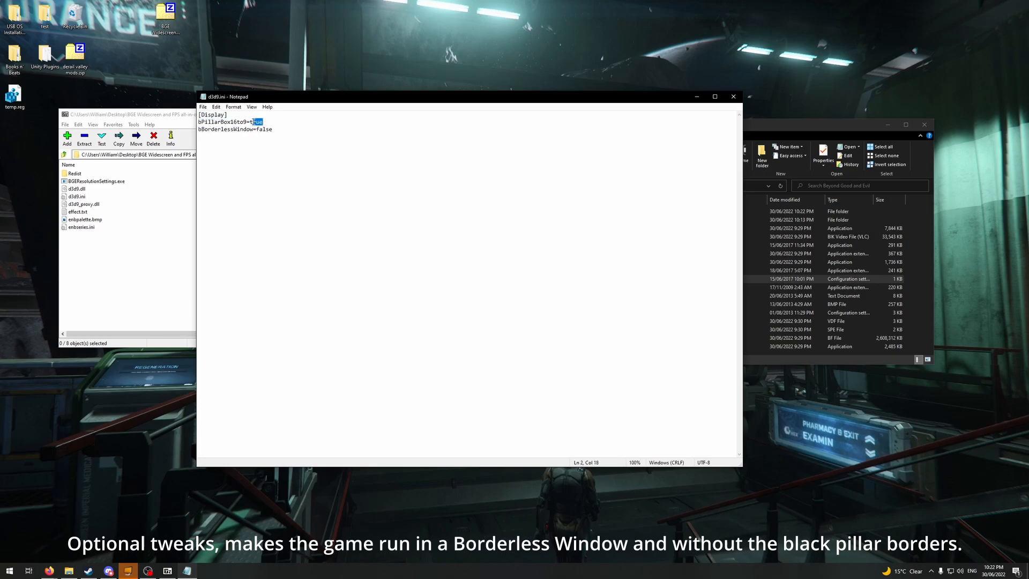
type("false")
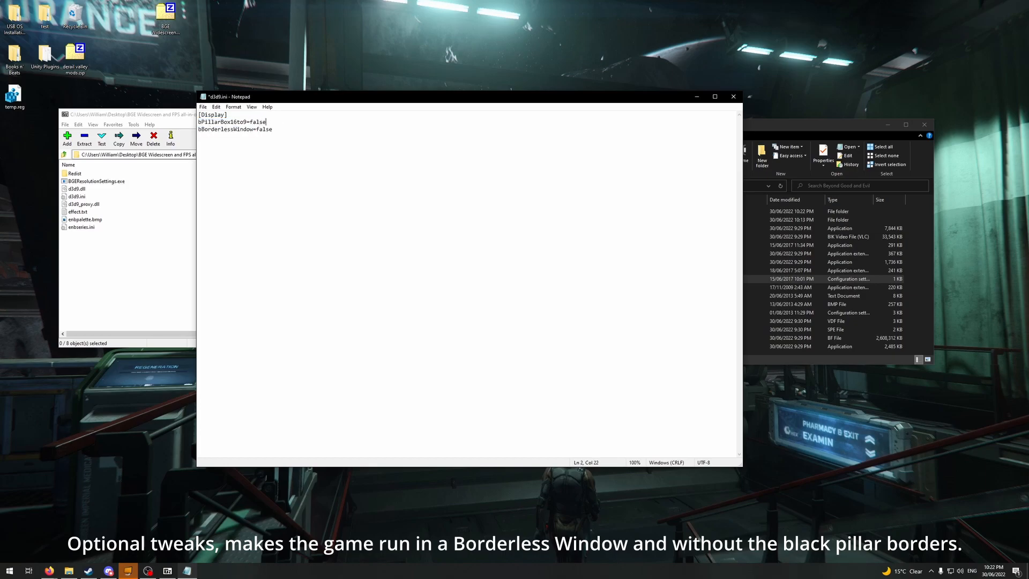
type("tr")
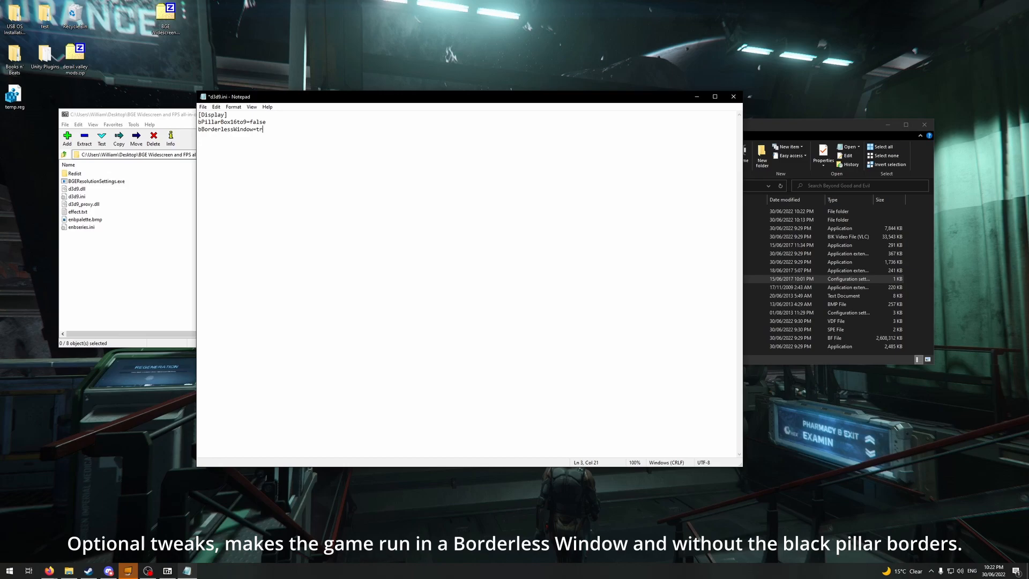
type("ue")
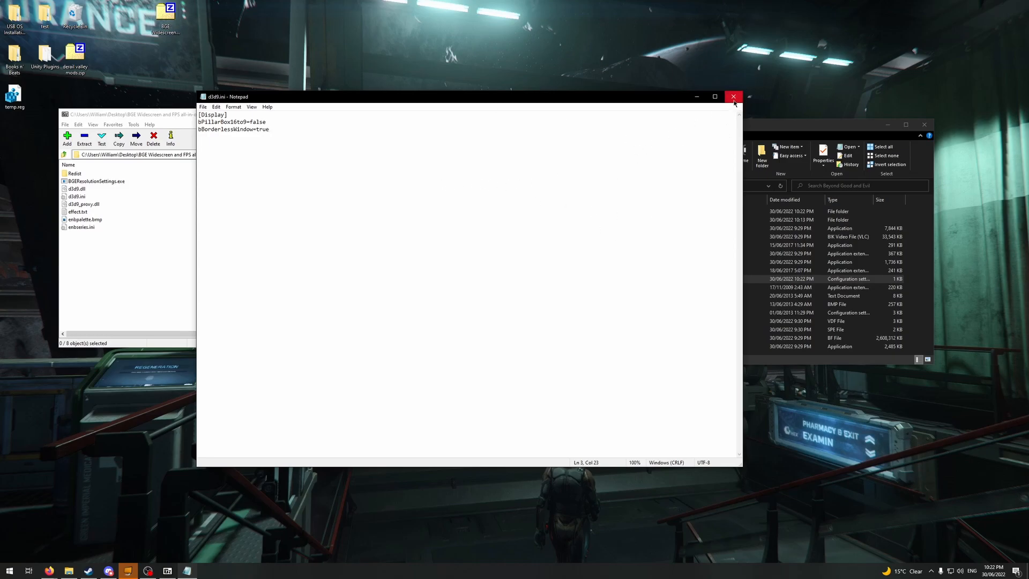
left_click(733, 96)
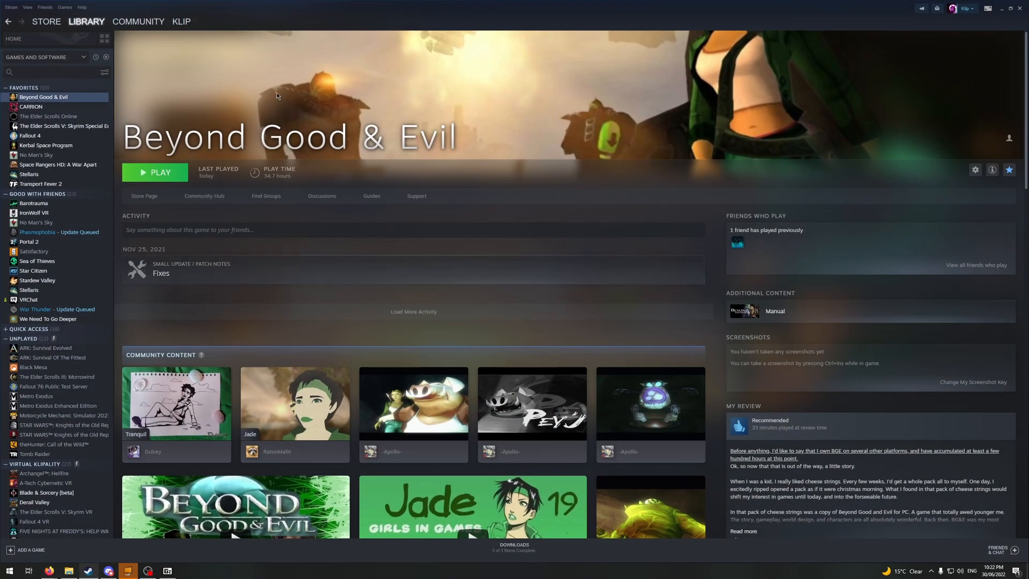
Play the modded Beyond Good & Evil once from the Steam library.
left_click(160, 172)
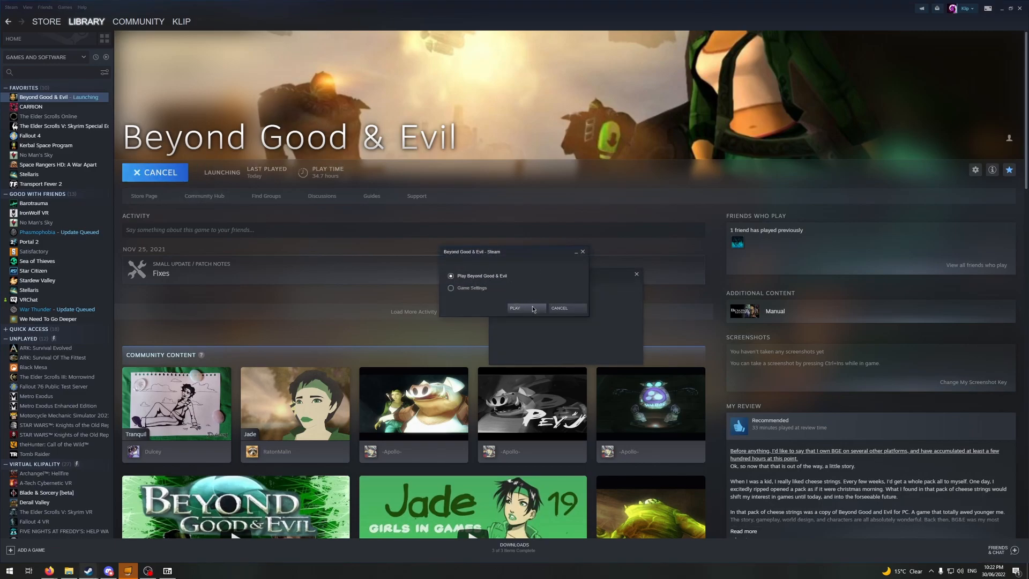
left_click(515, 308)
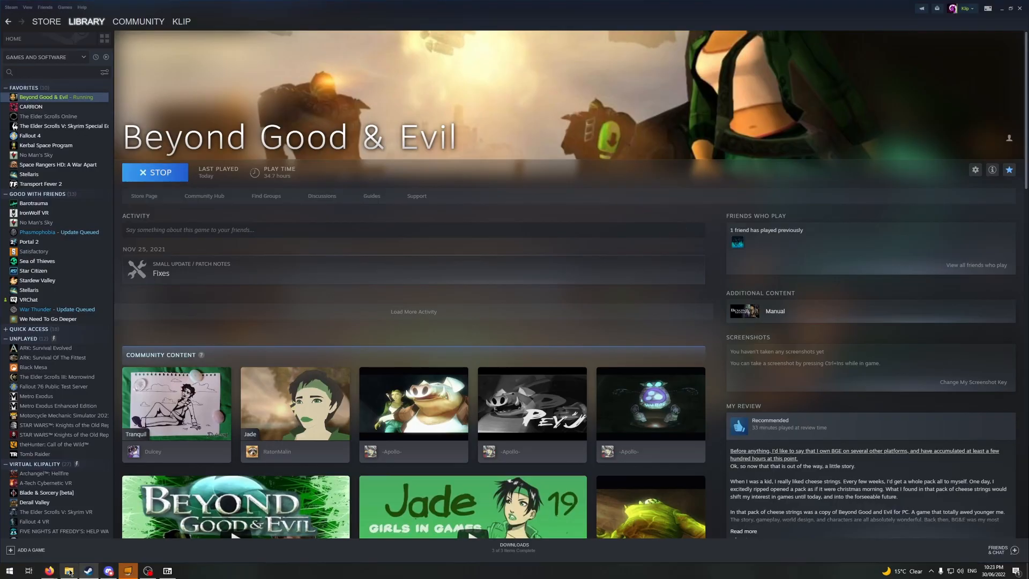
Relaunch Beyond Good & Evil via the Game Settings launcher, dismissing the driver warning.
left_click(68, 570)
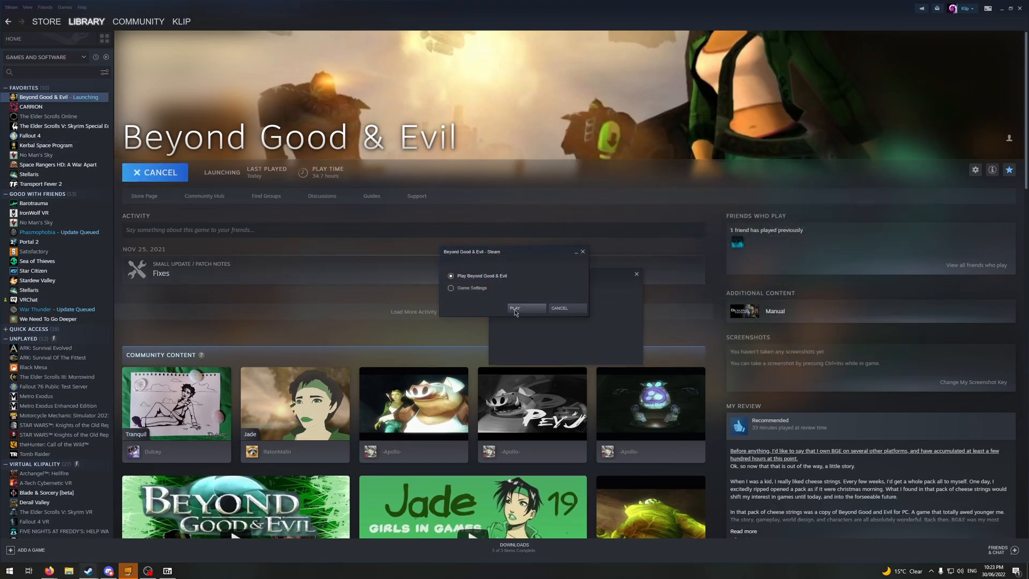
left_click(451, 288)
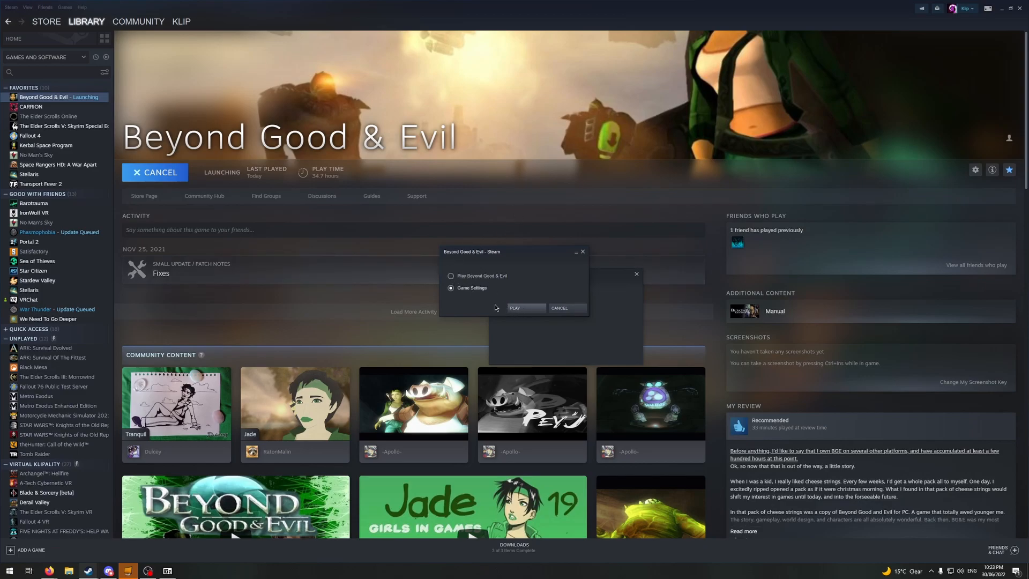
left_click(514, 308)
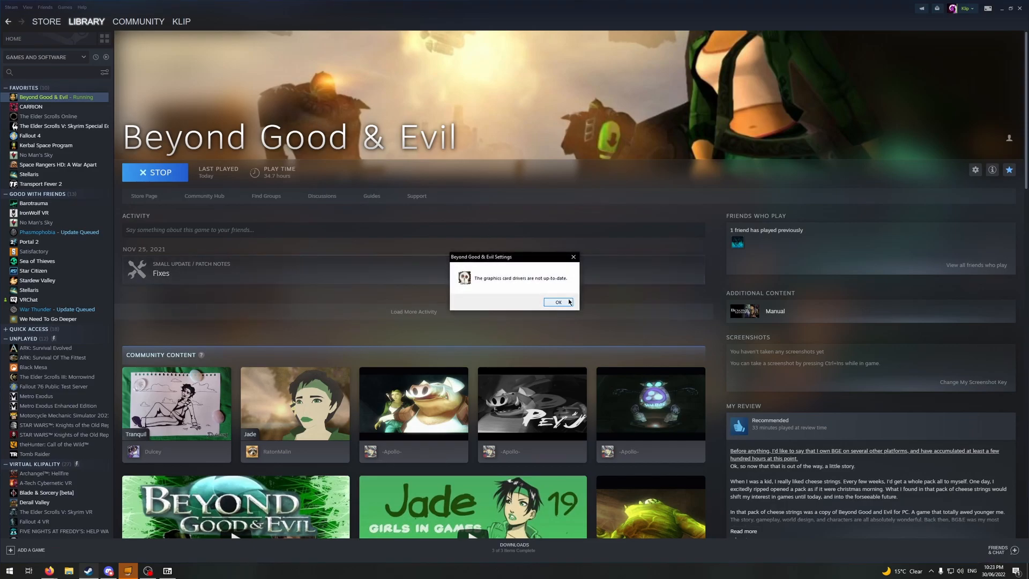
left_click(557, 301)
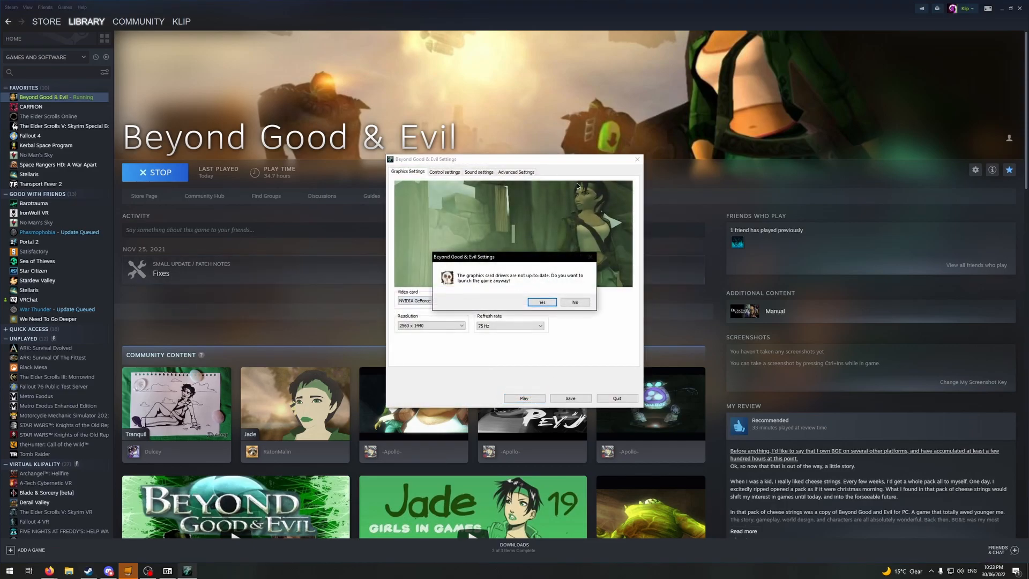
Launch Beyond Good & Evil despite outdated drivers, play, and return to Steam's game page.
left_click(540, 302)
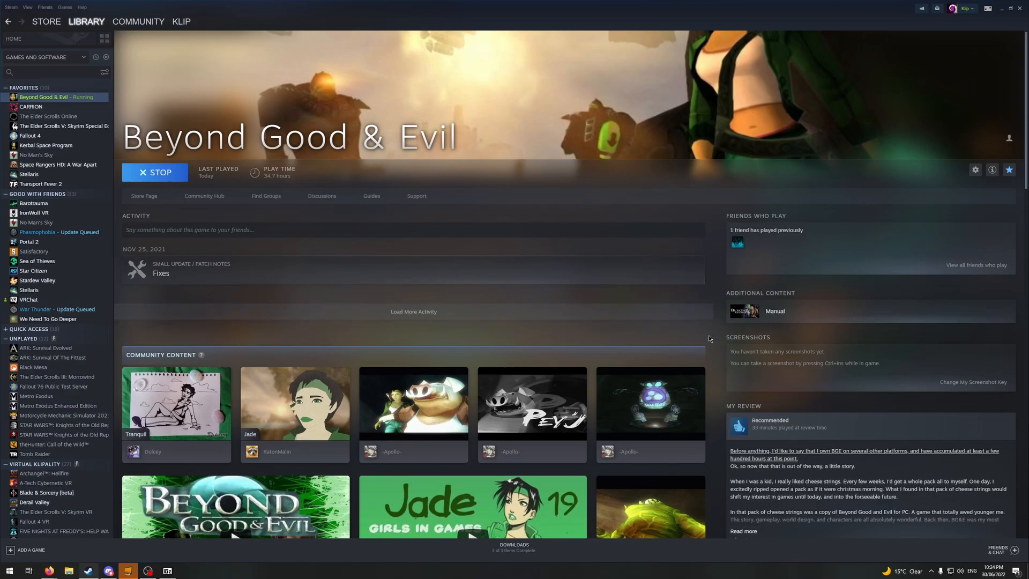
left_click(155, 172)
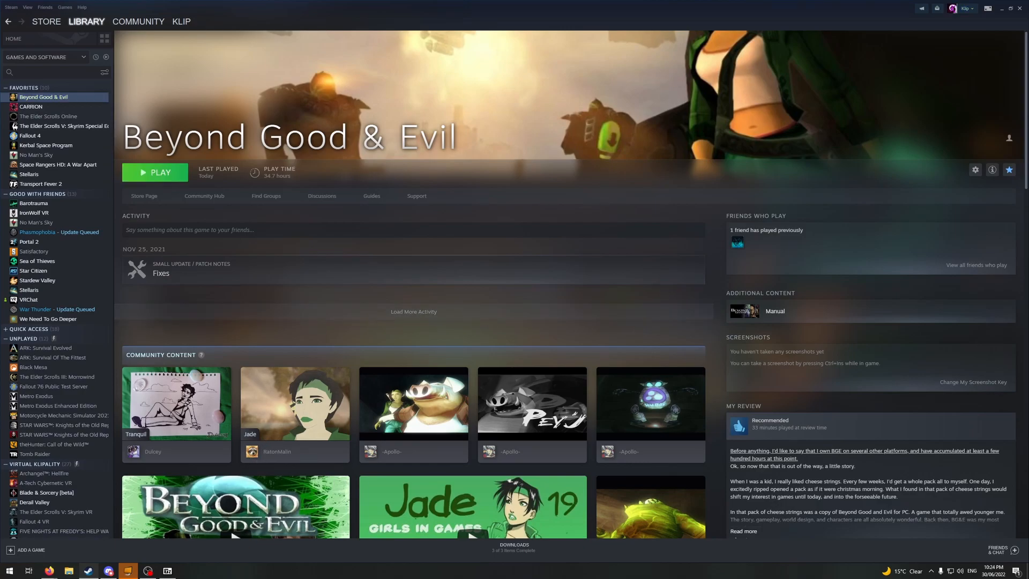